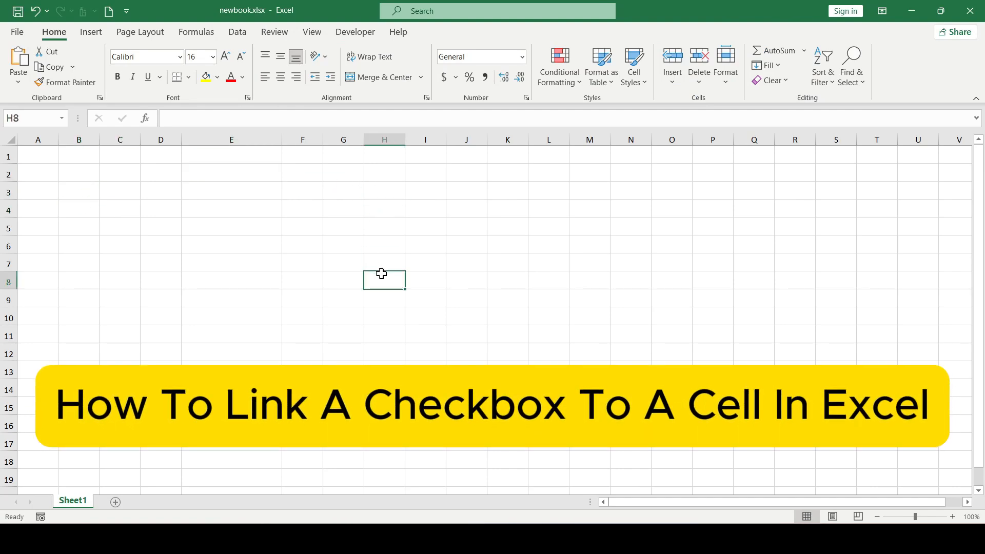
- Draw a Form Controls checkbox in cell E2 using the Developer tab's Insert menu
{"action": "left_click", "coordinate": [467, 225]}
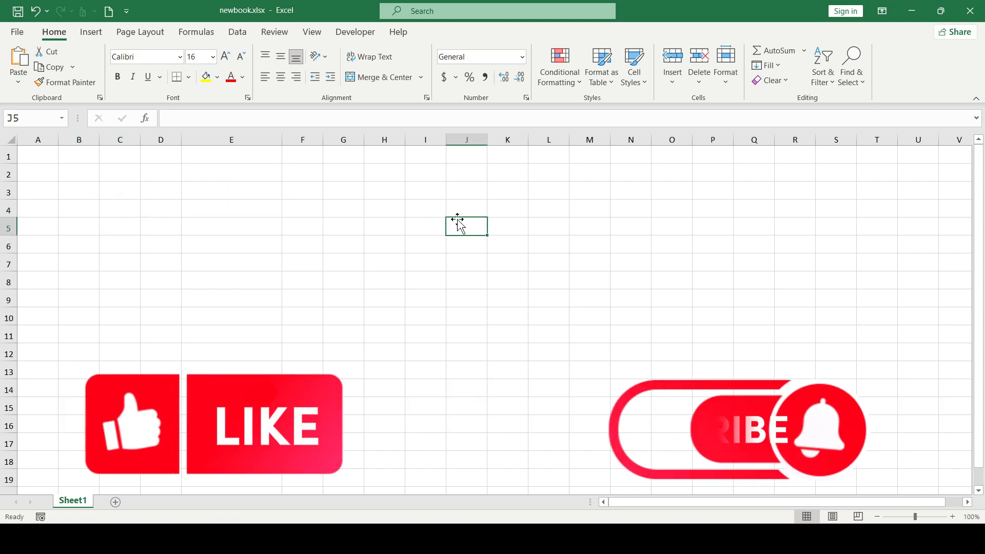
{"action": "left_click", "coordinate": [231, 226]}
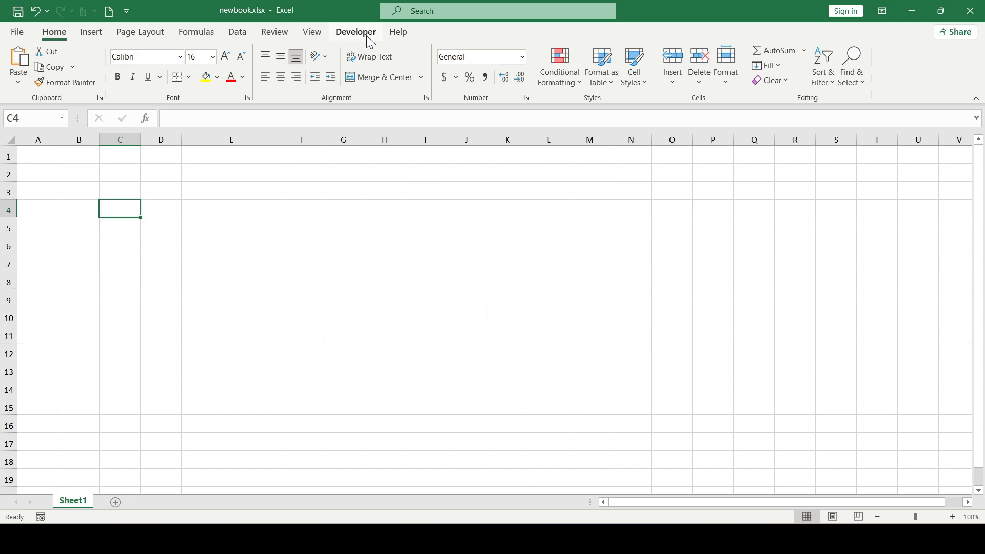
{"action": "left_click", "coordinate": [355, 31]}
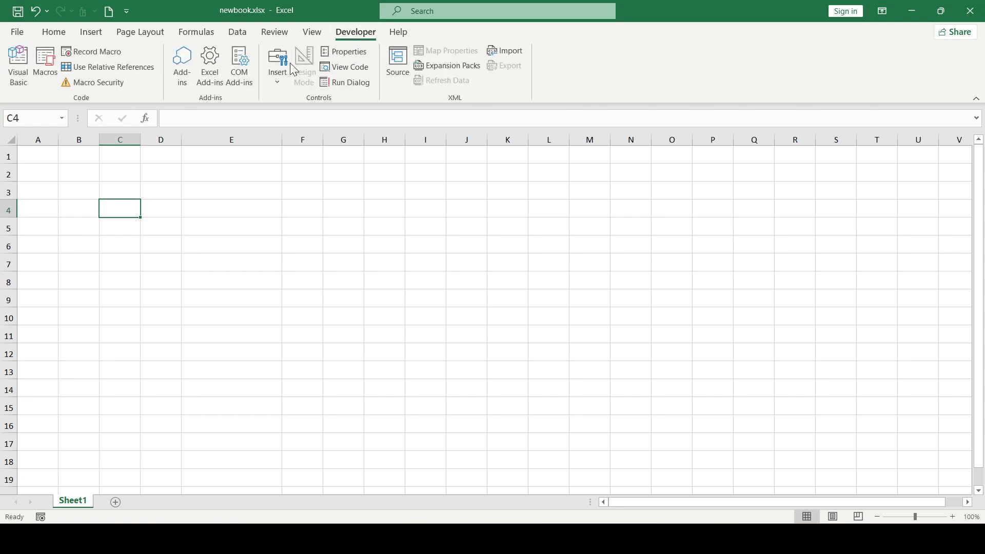
{"action": "left_click", "coordinate": [277, 67]}
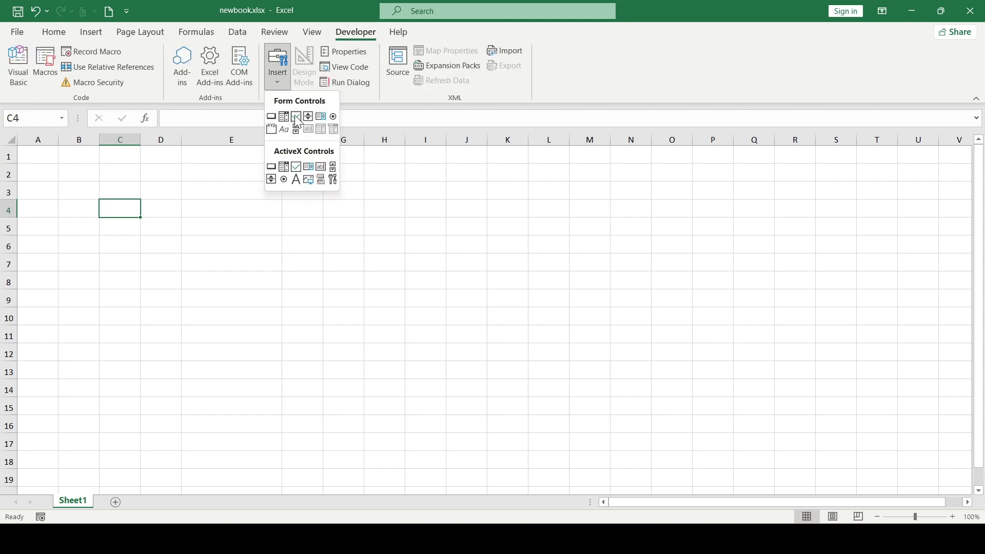
{"action": "left_click", "coordinate": [296, 116]}
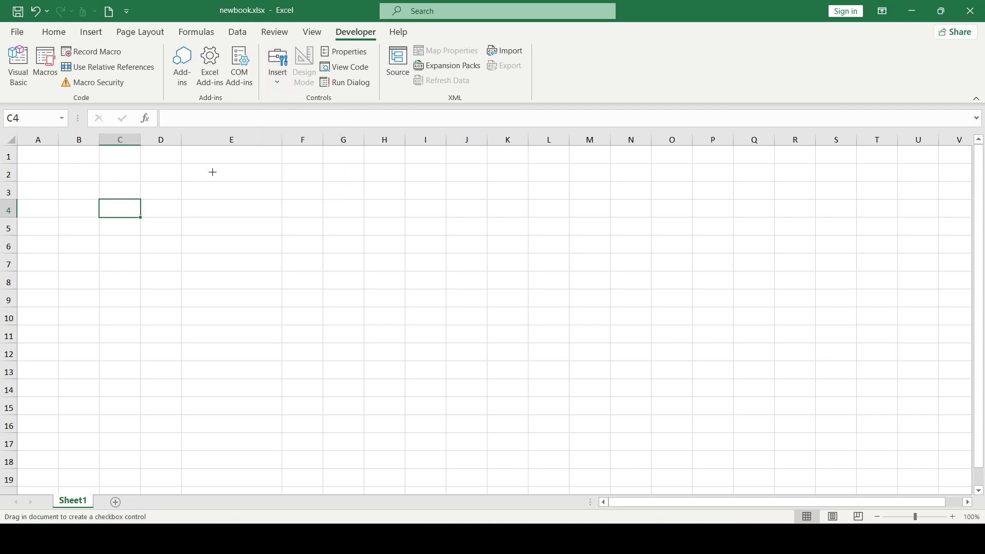
{"action": "left_click_drag", "start_coordinate": [196, 167], "coordinate": [269, 180]}
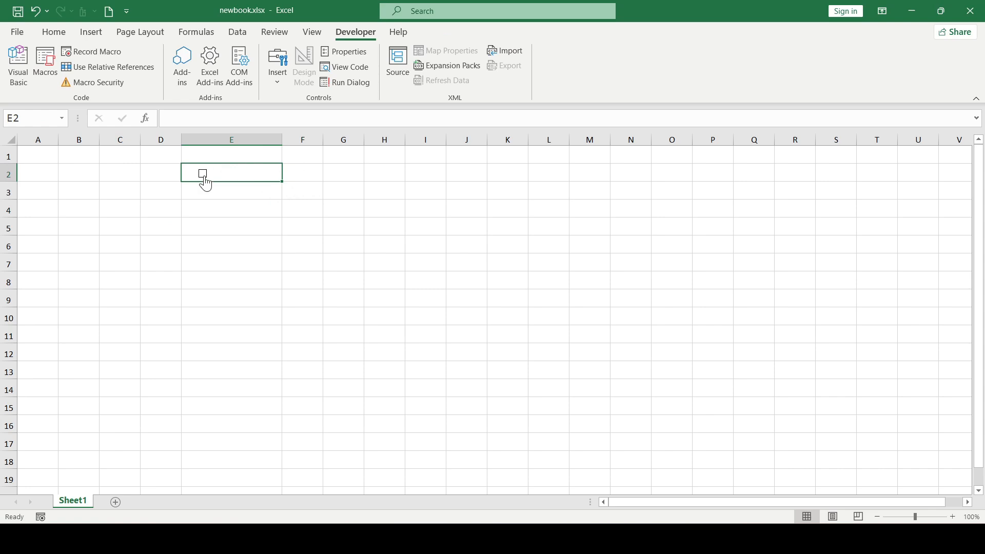
- Set the E2 checkbox's Format Control cell link to $E$2
{"action": "right_click", "coordinate": [202, 174]}
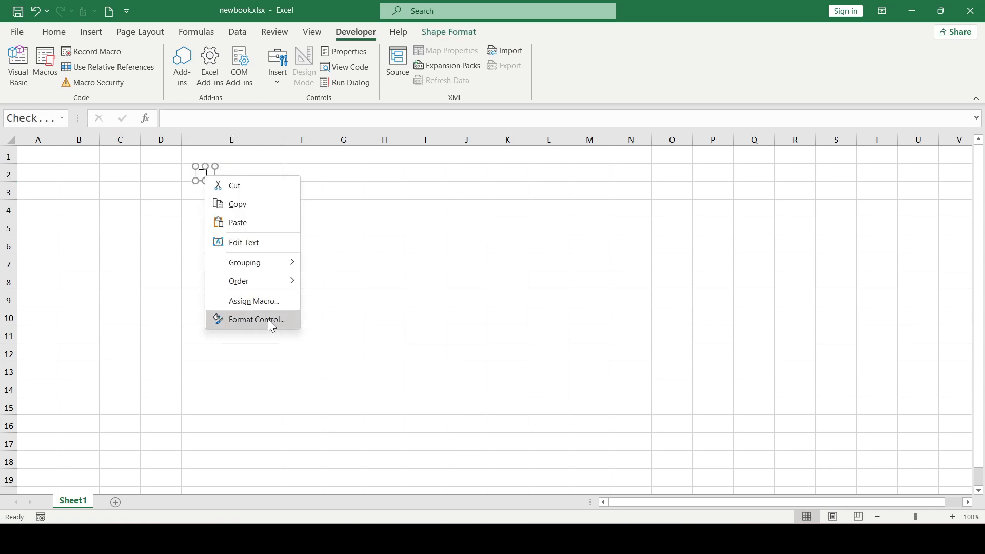
{"action": "left_click", "coordinate": [255, 319]}
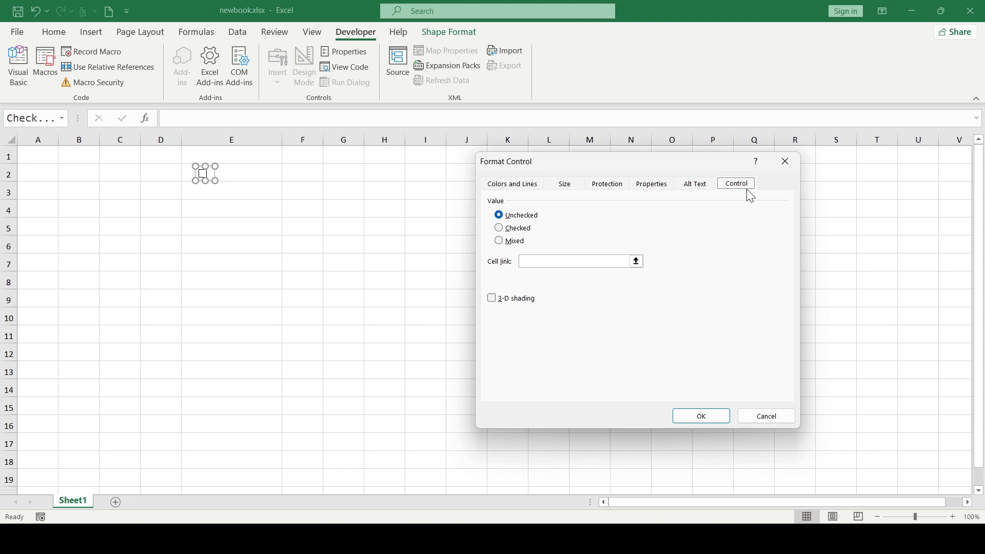
{"action": "mouse_move", "coordinate": [737, 186]}
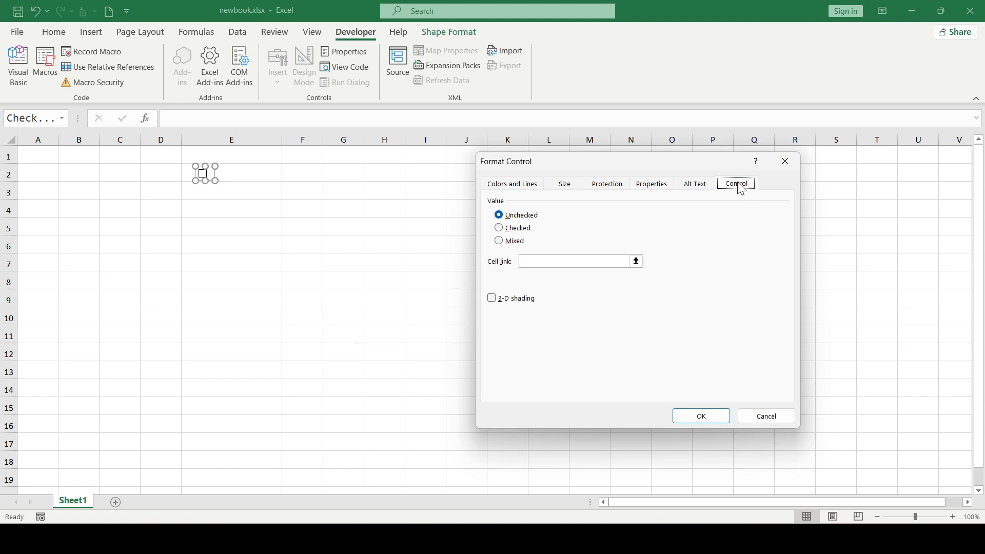
{"action": "left_click", "coordinate": [571, 261]}
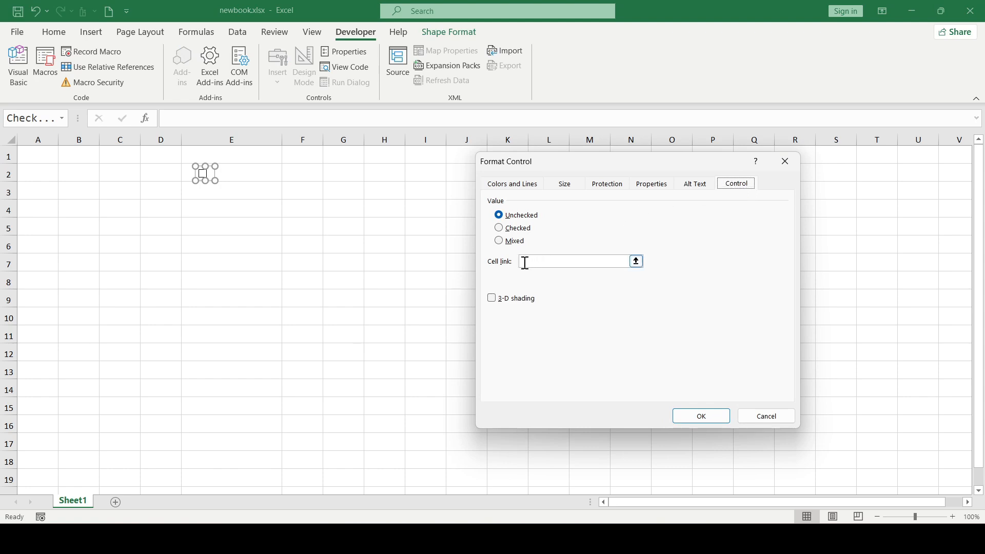
{"action": "mouse_move", "coordinate": [603, 261]}
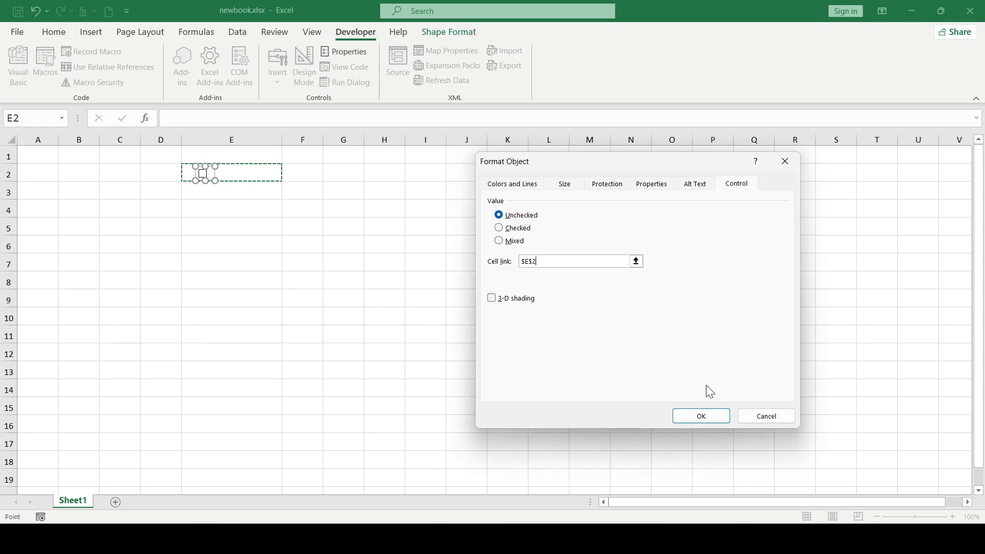
{"action": "left_click", "coordinate": [701, 416]}
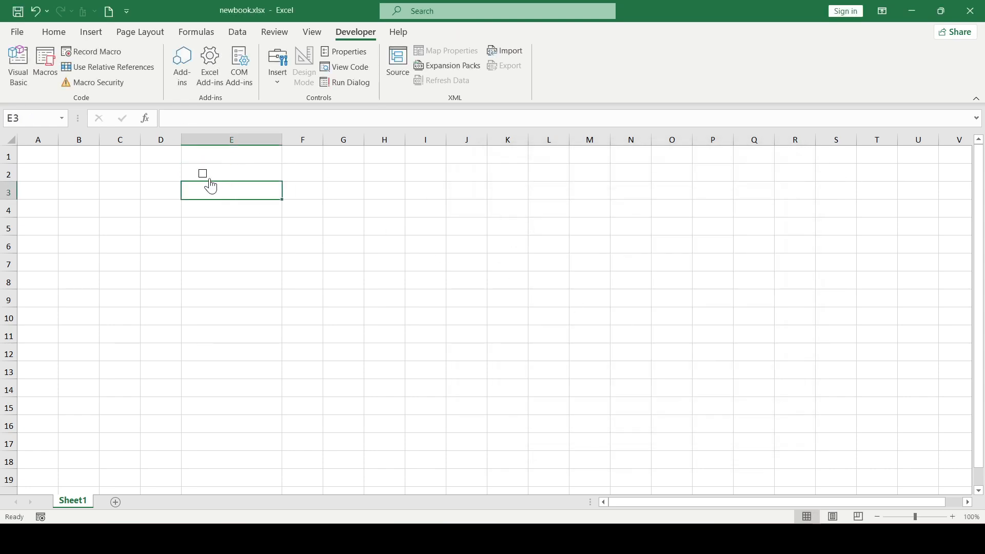
- Tick then untick the E2 checkbox so E2 shows TRUE then FALSE, back on Home
{"action": "left_click", "coordinate": [203, 174]}
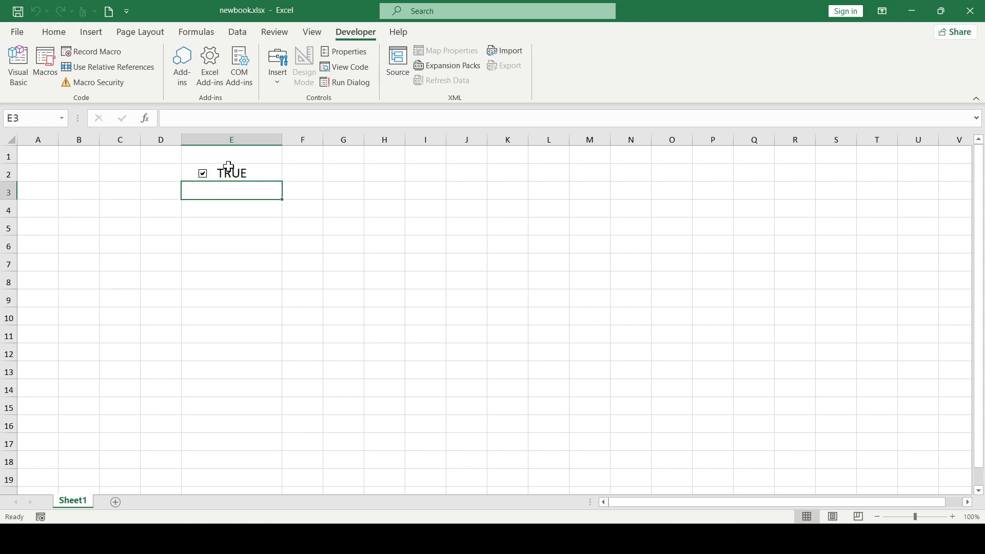
{"action": "left_click", "coordinate": [232, 207]}
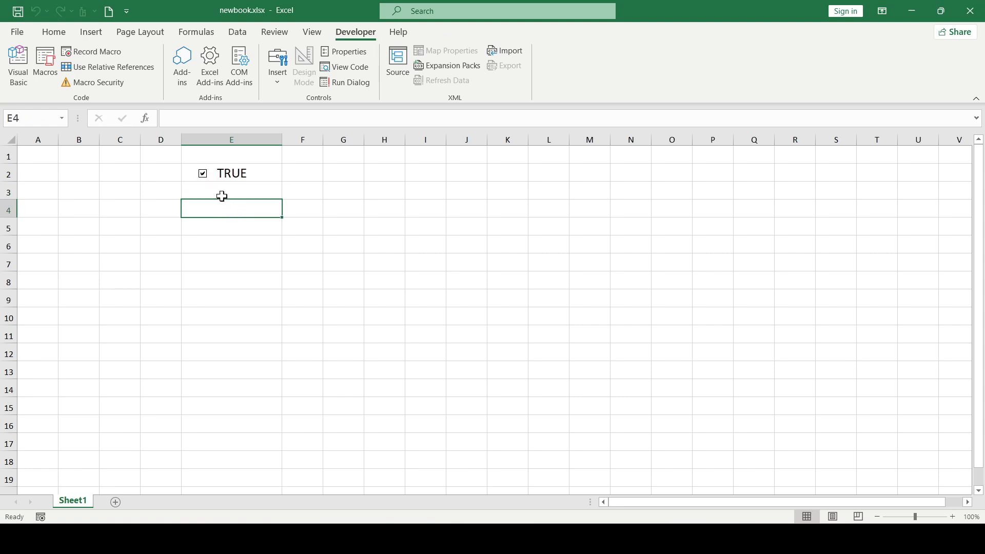
{"action": "left_click", "coordinate": [202, 173]}
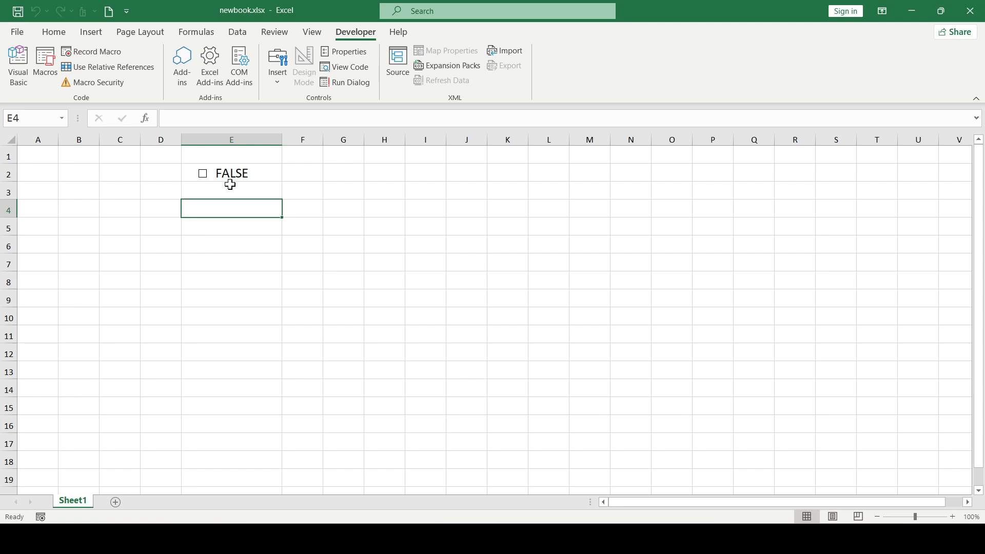
{"action": "mouse_move", "coordinate": [267, 178]}
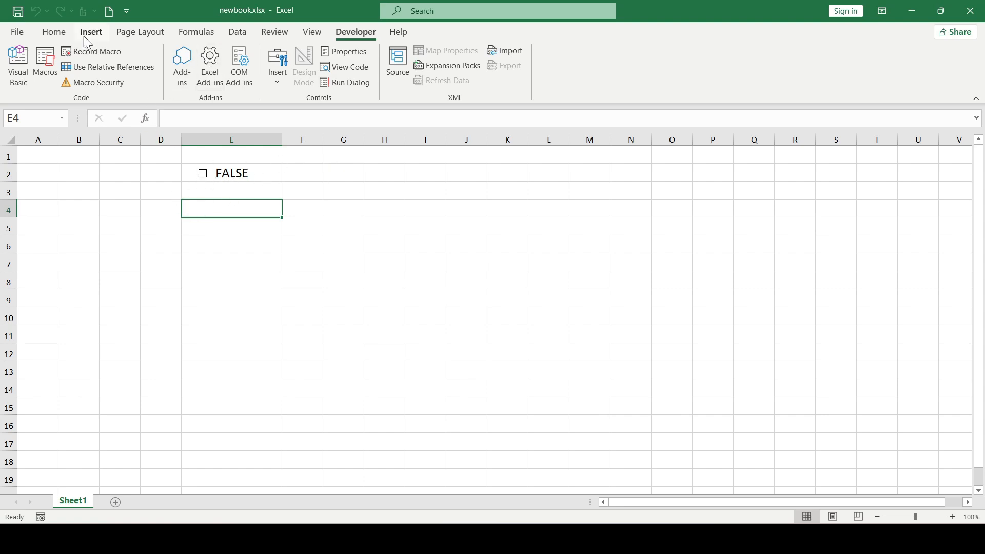
{"action": "left_click", "coordinate": [53, 32]}
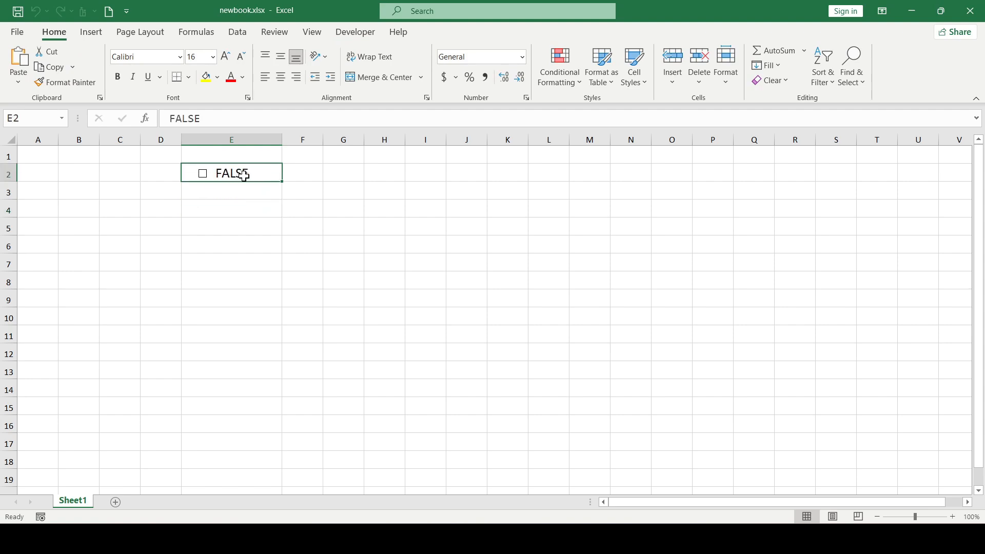
- Copy the E2 checkbox to fill E2:E15 and F2:F15
{"action": "left_click", "coordinate": [246, 77]}
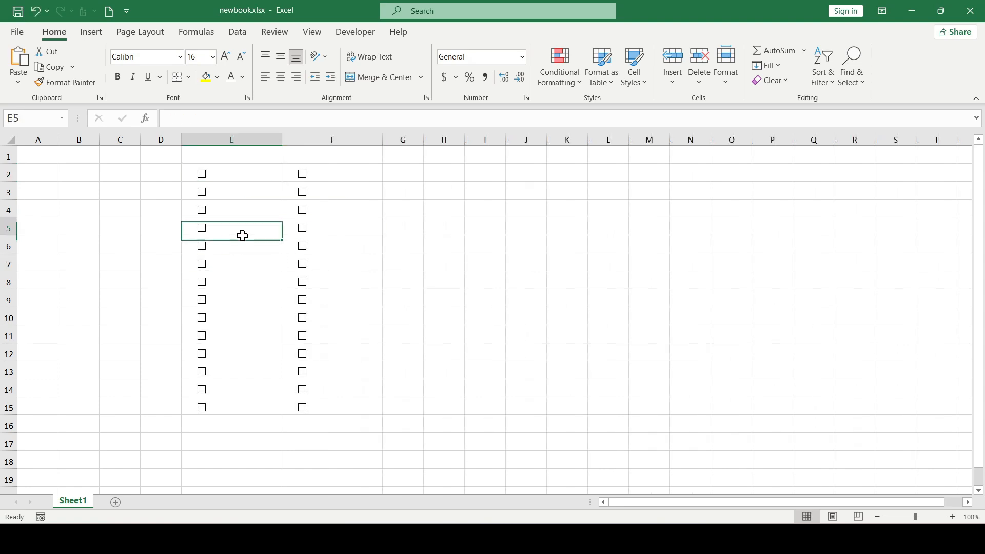
{"action": "left_click", "coordinate": [332, 227]}
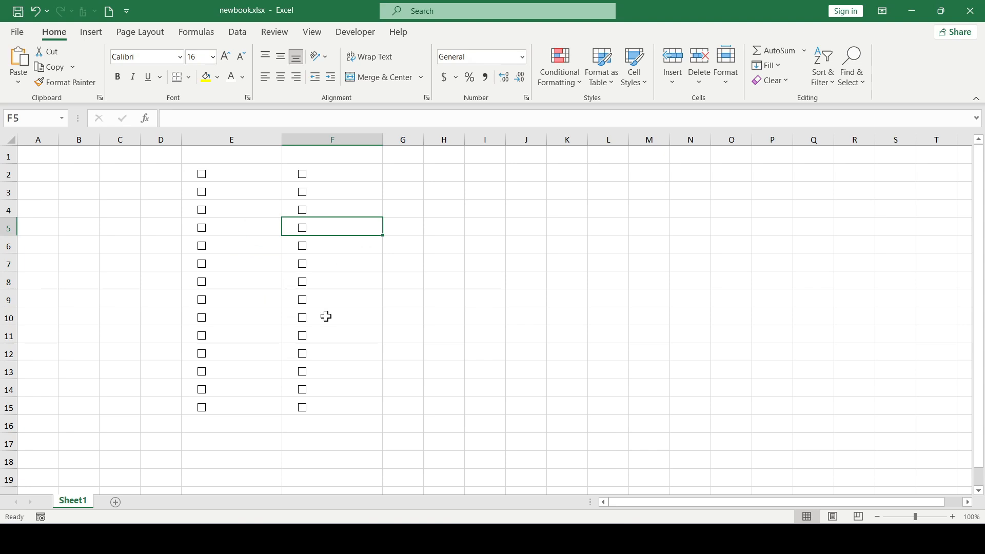
{"action": "left_click", "coordinate": [332, 317]}
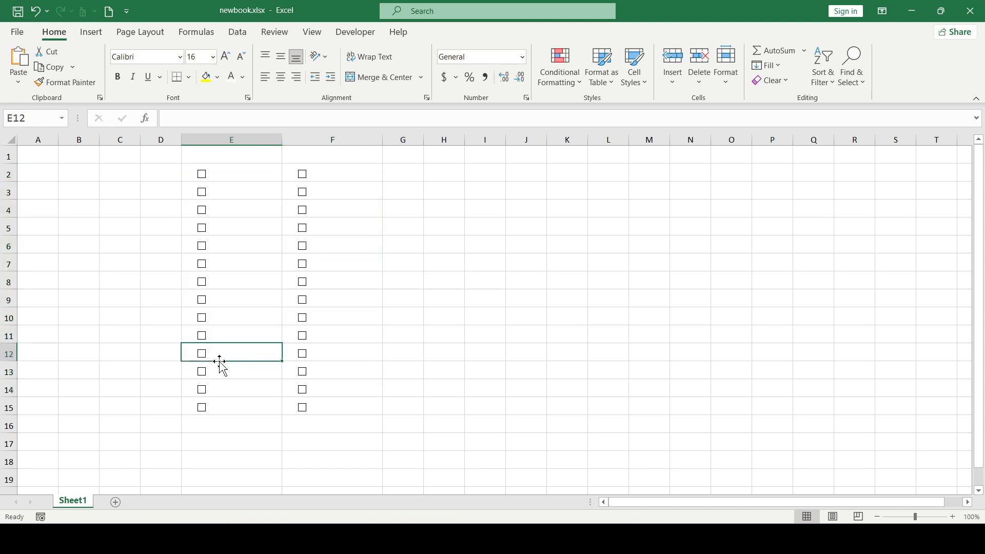
- View Sheet1's code and insert a new empty Module1 in the VBA editor
{"action": "right_click", "coordinate": [72, 500]}
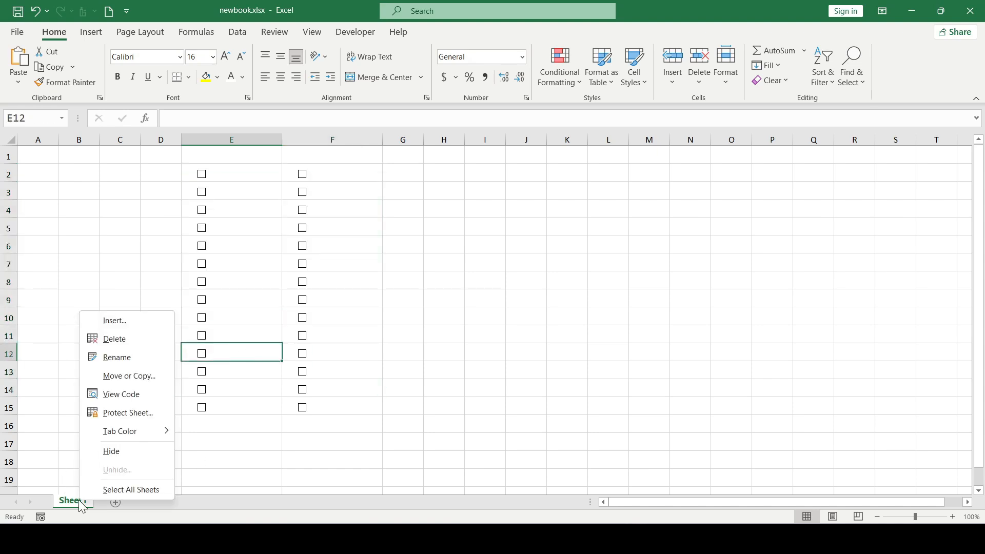
{"action": "left_click", "coordinate": [121, 394]}
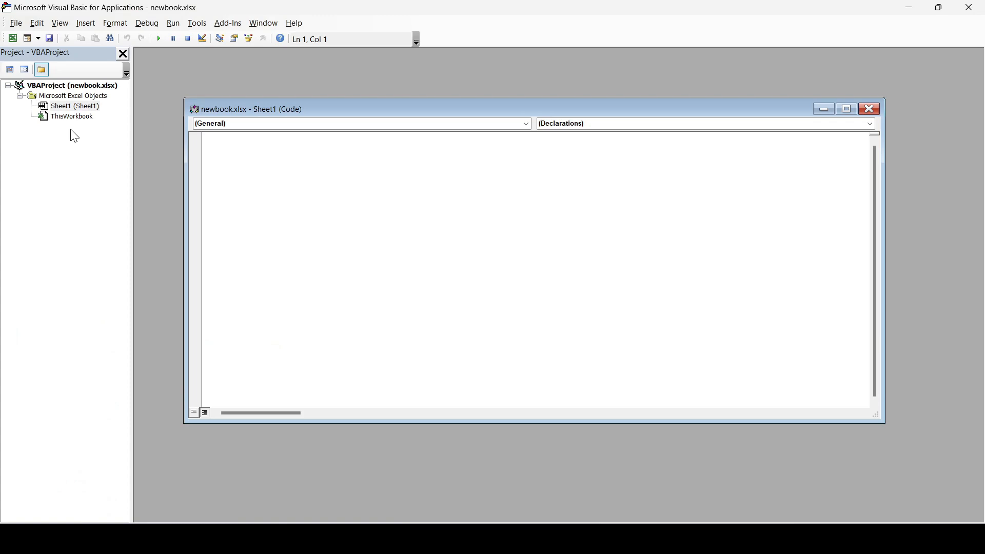
{"action": "left_click", "coordinate": [86, 23]}
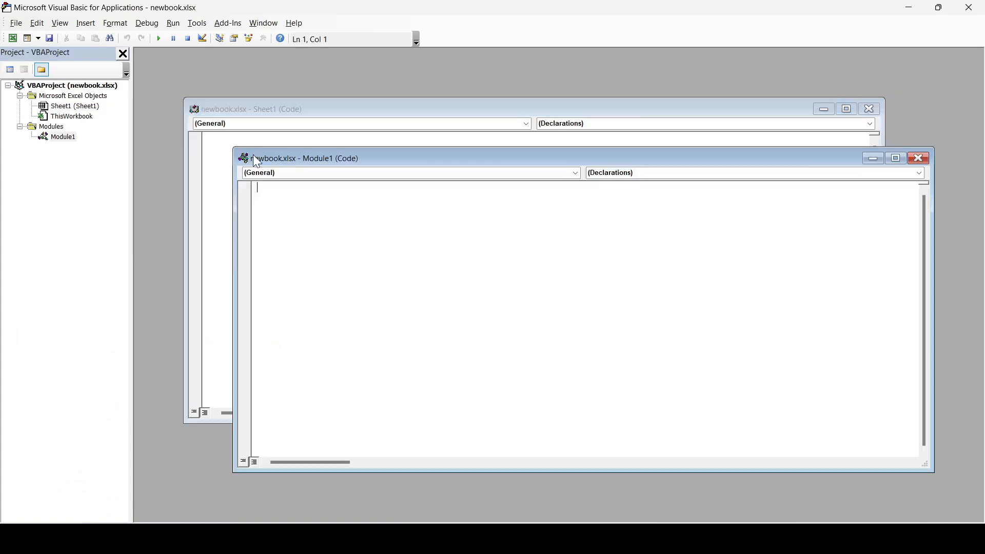
- Type Sub linkcheckboxestocells: For Each checkbox, set LinkedCell to TopLeftCell.Address, Next x
{"action": "type", "text": "sub"}
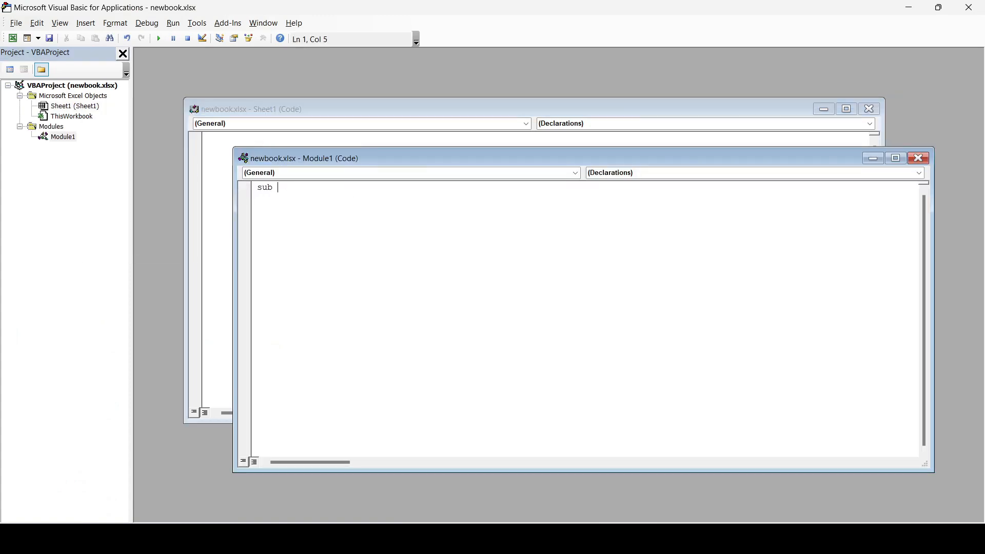
{"action": "type", "text": "linkcheckboxestocells("}
{"action": "left_click", "coordinate": [586, 208]}
{"action": "type", "text": "for each xx"}
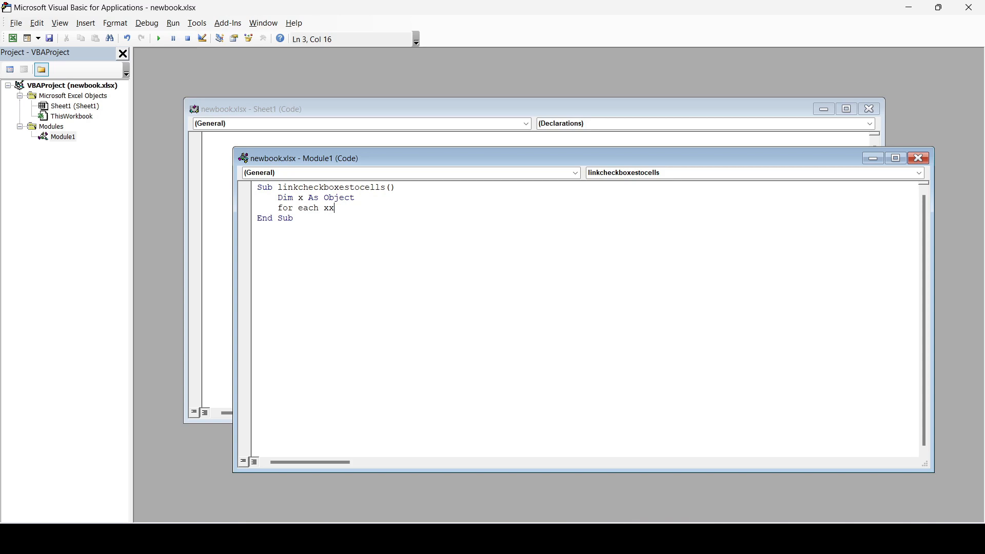
{"action": "type", "text": "in activesheet"}
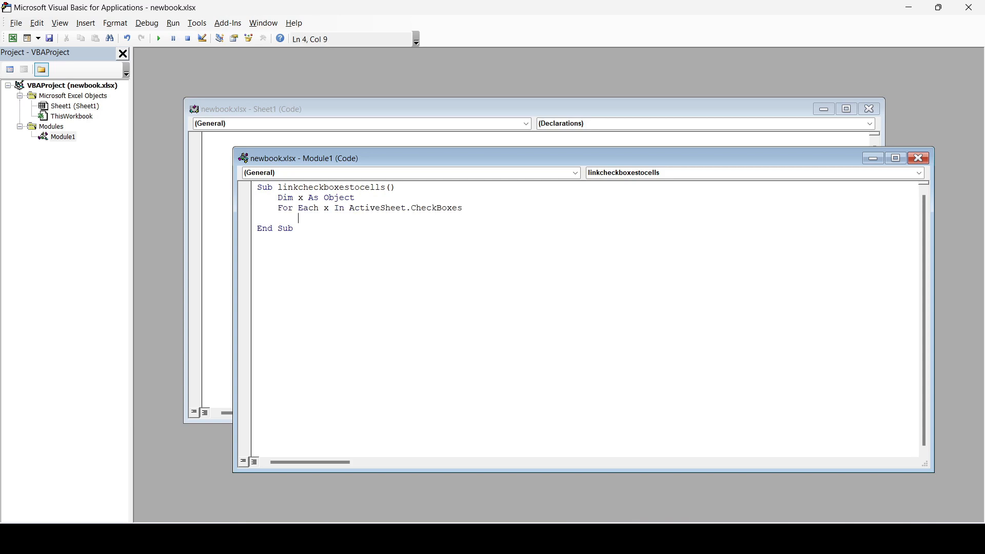
{"action": "type", "text": "x.linkedcell"}
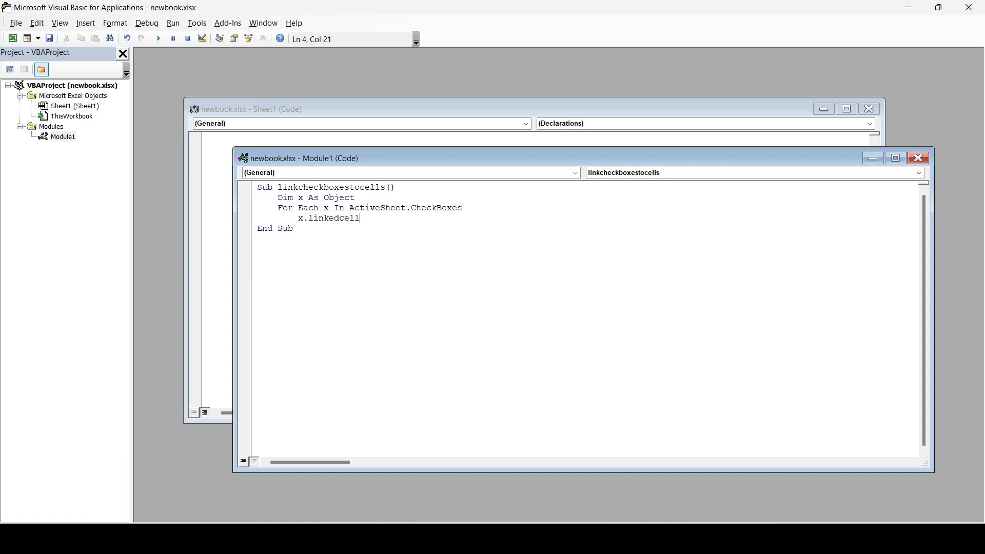
{"action": "type", "text": "=x.topleft"}
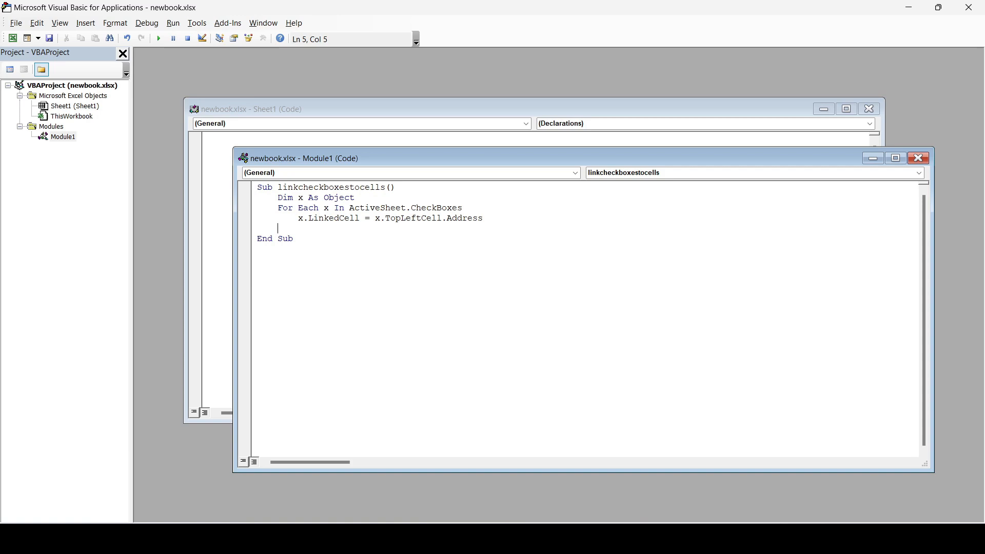
{"action": "type", "text": "next x"}
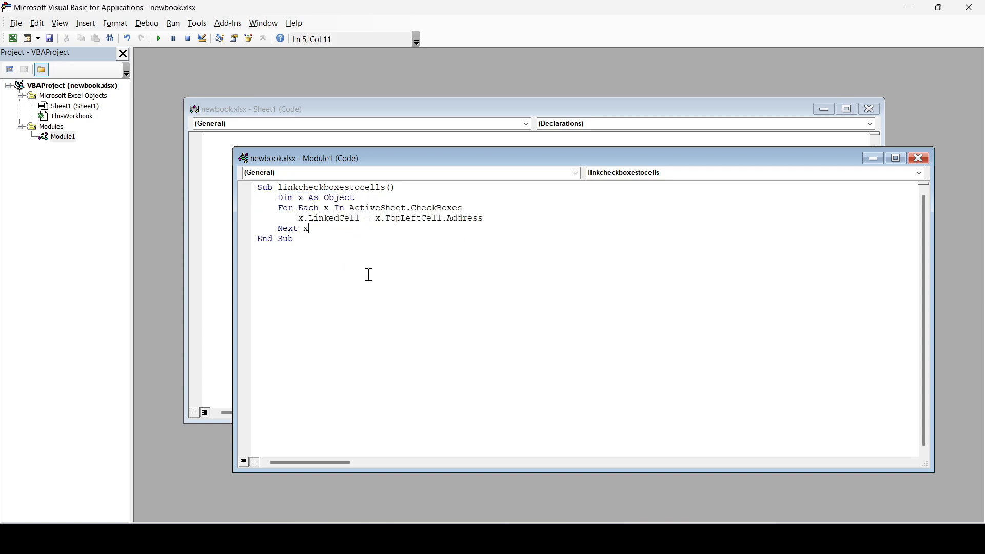
{"action": "mouse_move", "coordinate": [411, 230]}
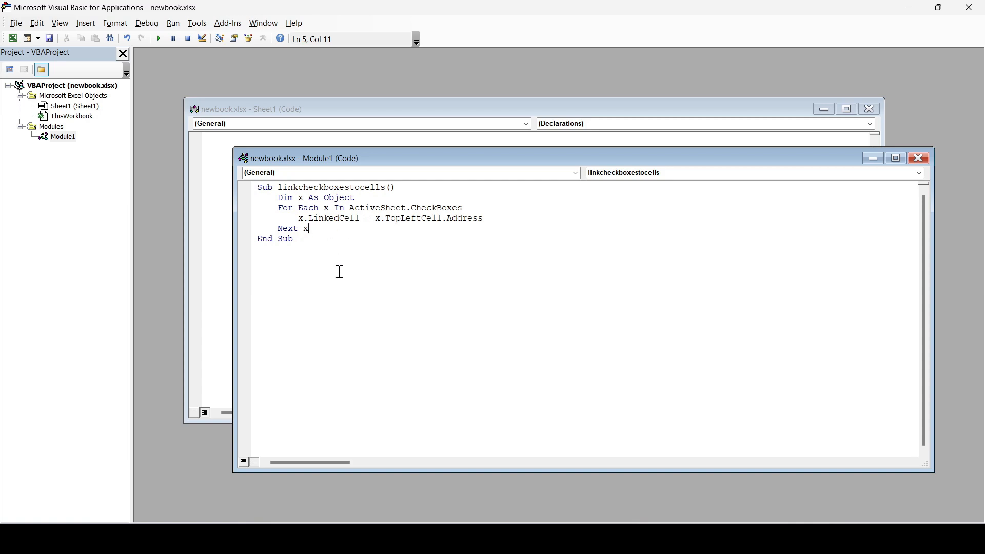
{"action": "mouse_move", "coordinate": [955, 11]}
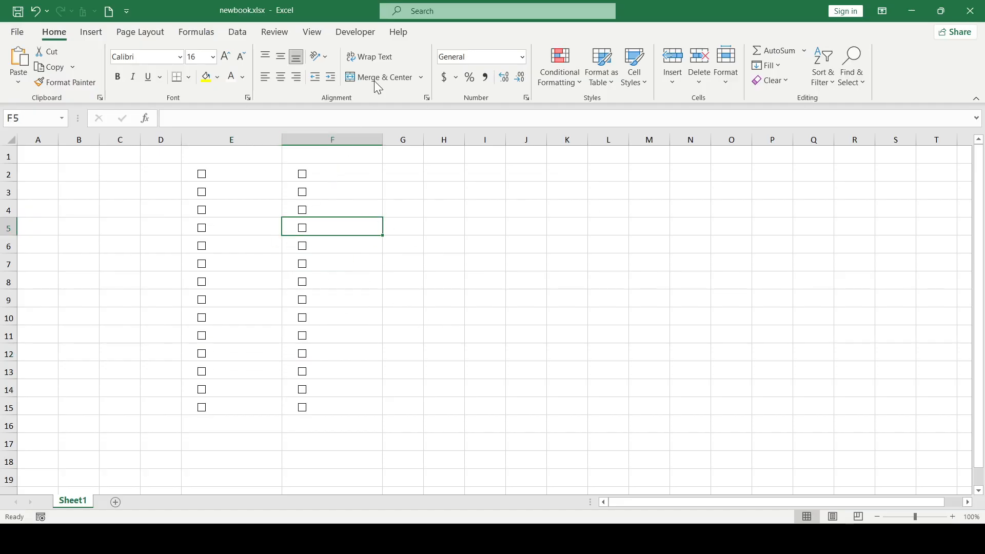
- Run linkcheckboxestocells from the Developer tab's Macros list
{"action": "left_click", "coordinate": [355, 32]}
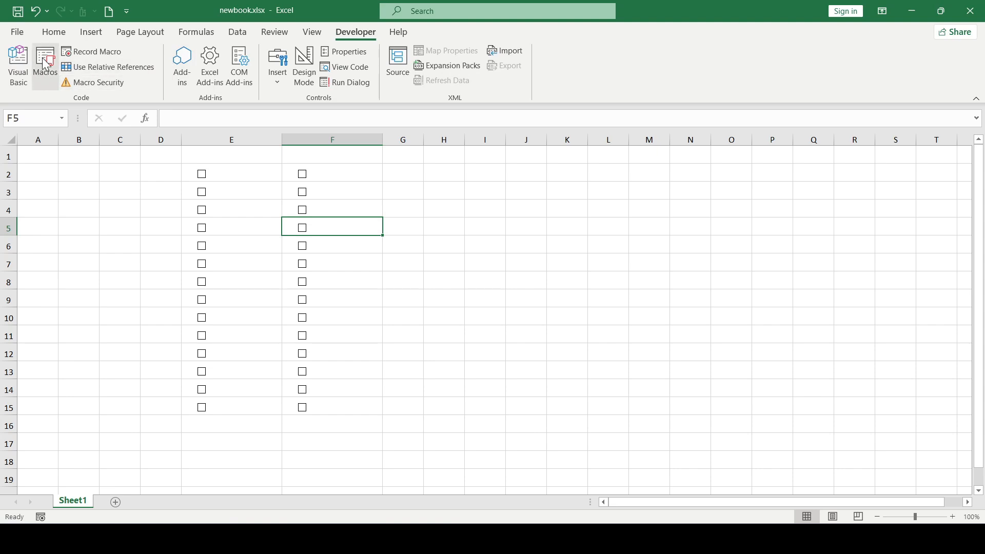
{"action": "left_click", "coordinate": [45, 61]}
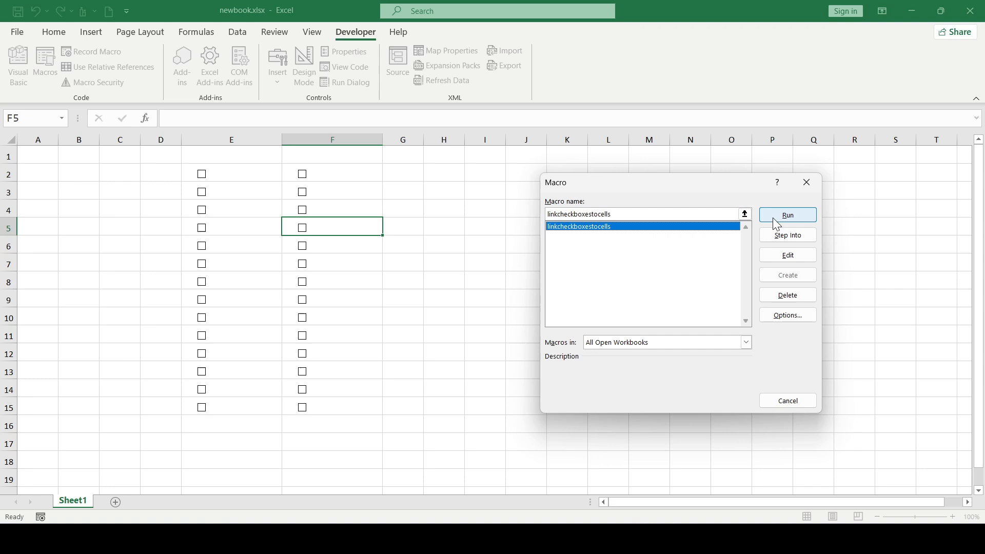
{"action": "left_click", "coordinate": [787, 215]}
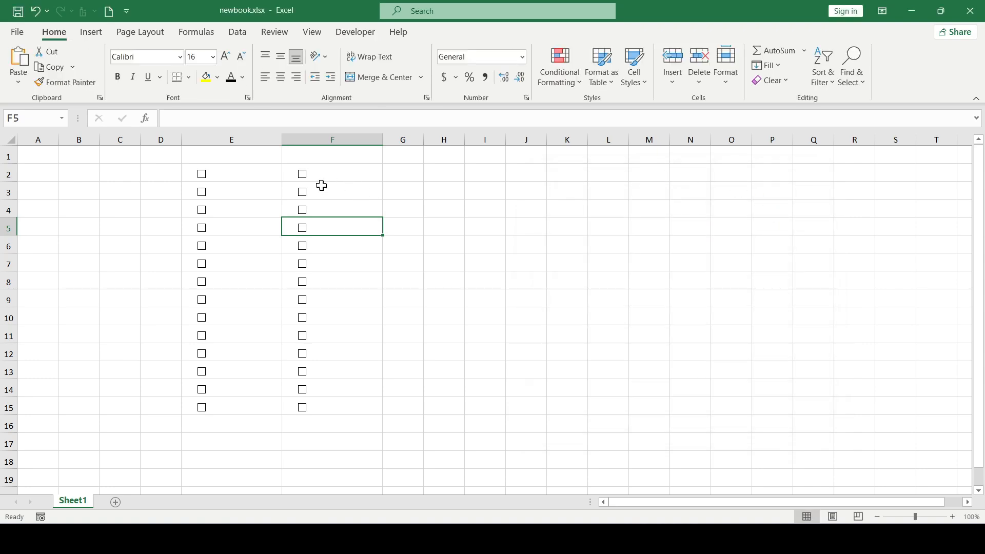
- Tick a checkbox to test its cell link, then widen column I
{"action": "left_click", "coordinate": [301, 227]}
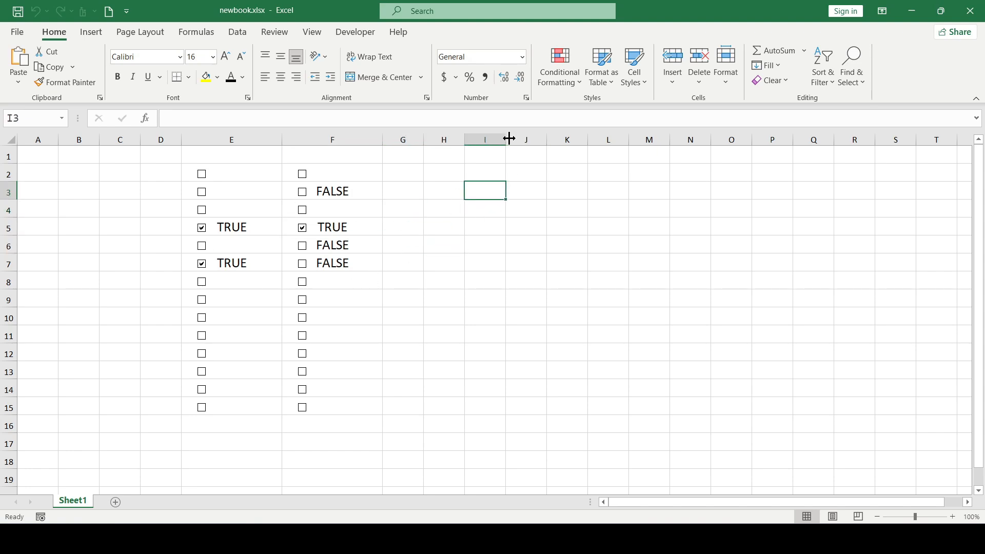
{"action": "left_click_drag", "start_coordinate": [509, 139], "coordinate": [535, 139]}
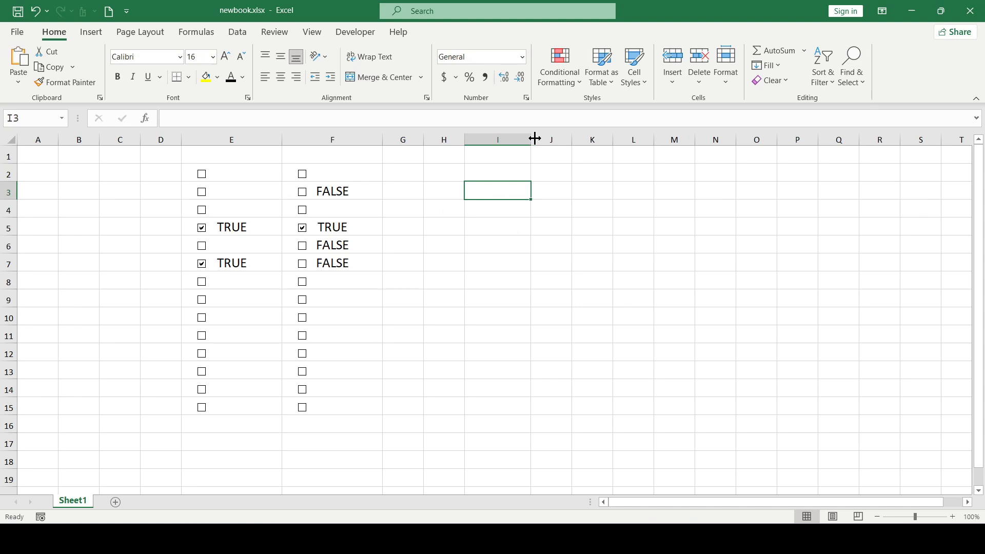
- Enter =COUNTIF(E2:F15,TRUE) in I3, then tick the F6 checkbox to raise the count
{"action": "type", "text": "=counti"}
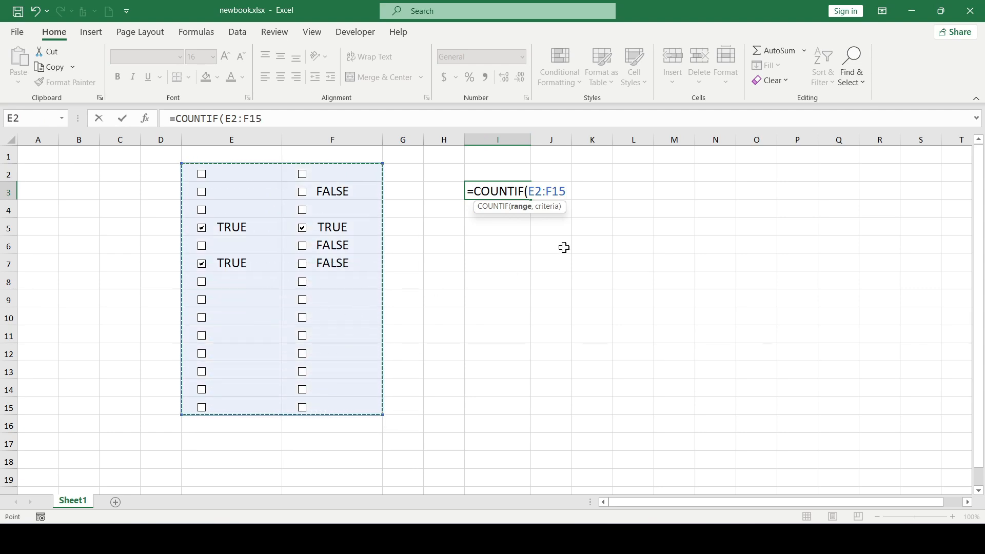
{"action": "type", "text": ",tr"}
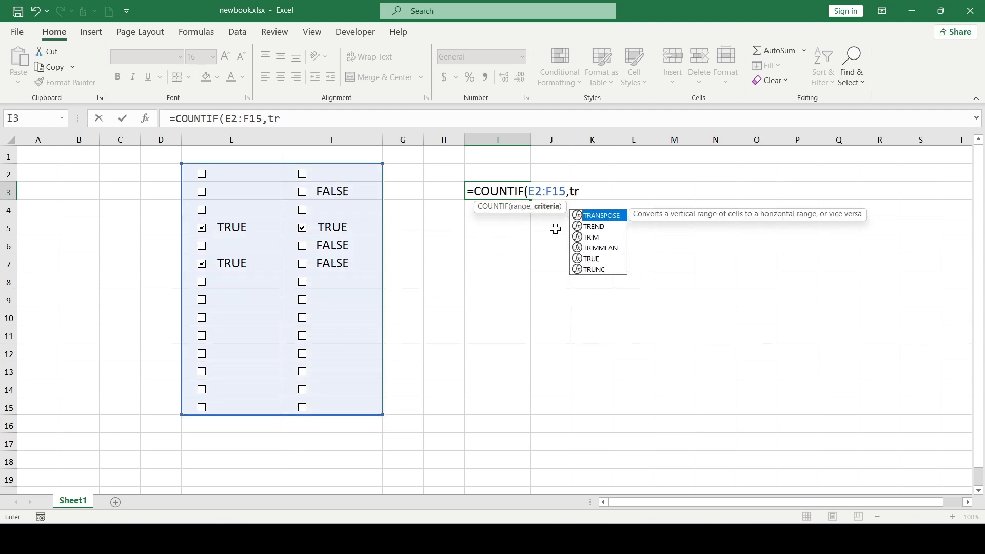
{"action": "type", "text": "ue"}
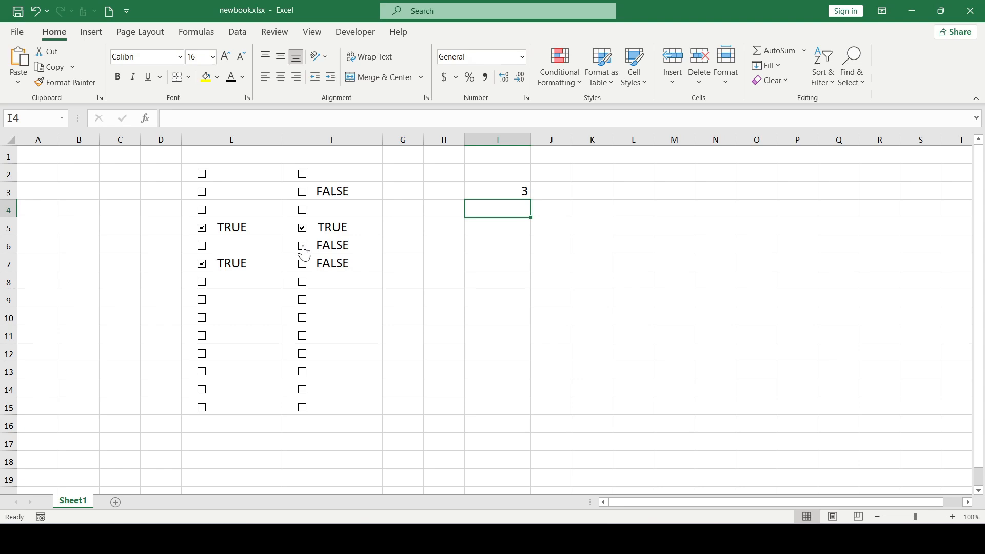
{"action": "left_click", "coordinate": [302, 246]}
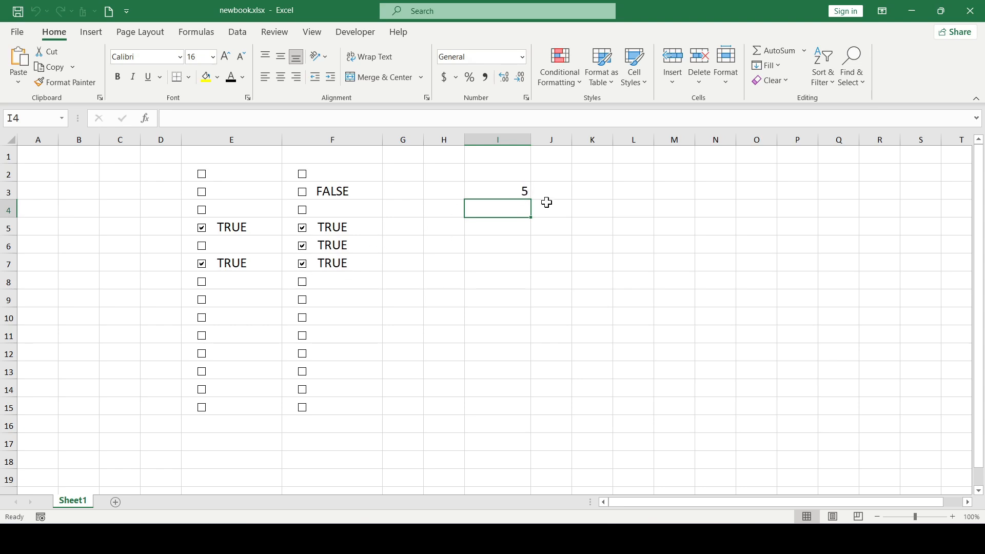
{"action": "left_click", "coordinate": [551, 190]}
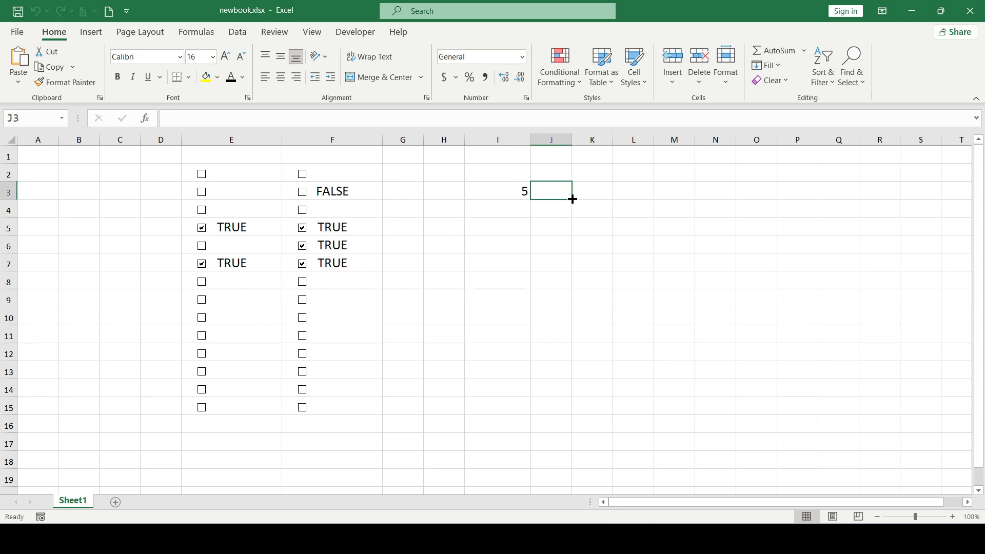